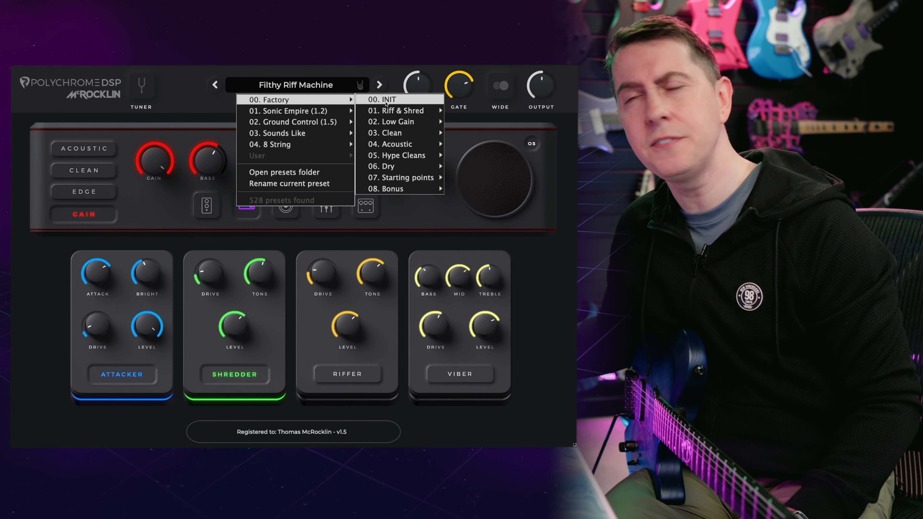
Load the factory 00. INIT preset in place of Filthy Riff Machine.
{"action": "left_click", "coordinate": [382, 99]}
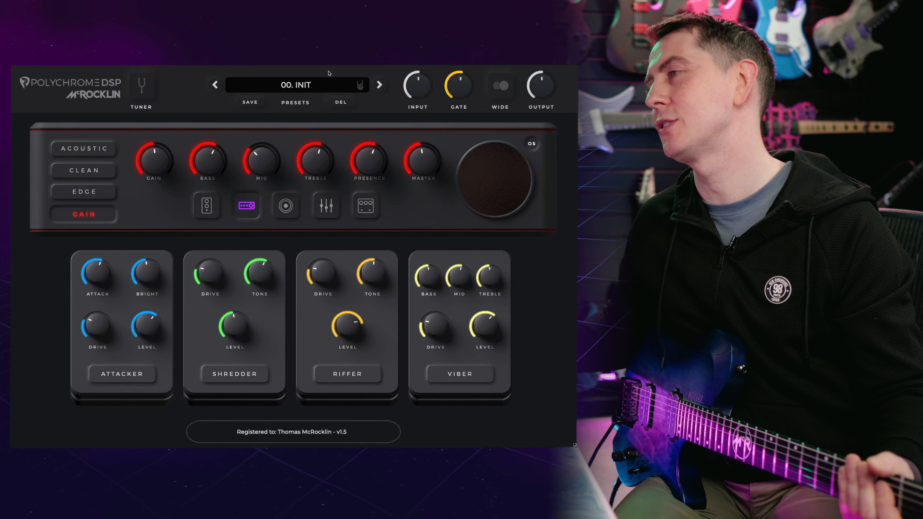
Show the wah and effects pedals and switch on Synth Oct.
{"action": "left_click", "coordinate": [206, 206]}
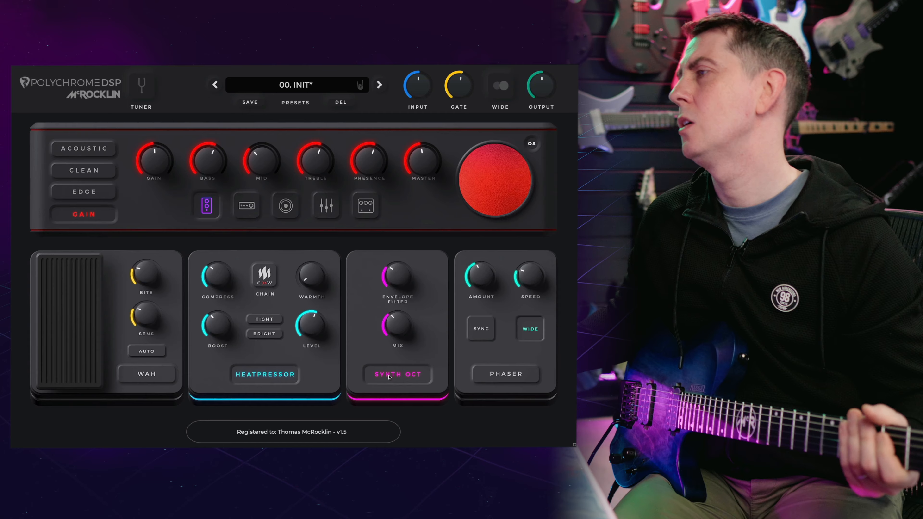
{"action": "left_click", "coordinate": [246, 205]}
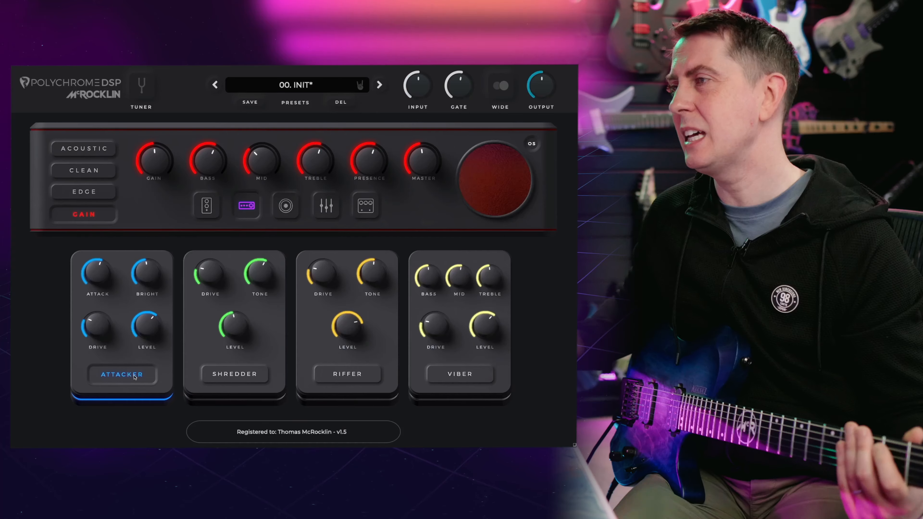
Switch Attacker, Shredder and Viber drives off and adjust the noise gate amount.
{"action": "left_click", "coordinate": [496, 180]}
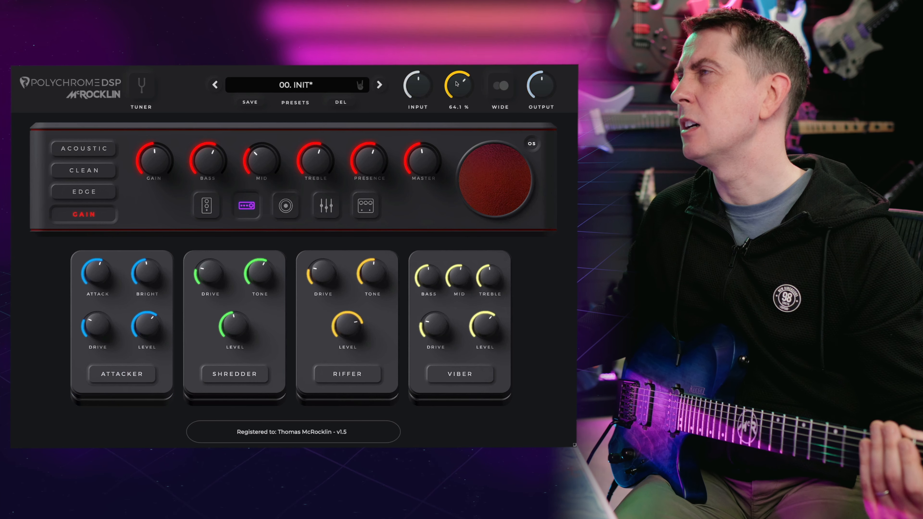
{"action": "left_click", "coordinate": [234, 374]}
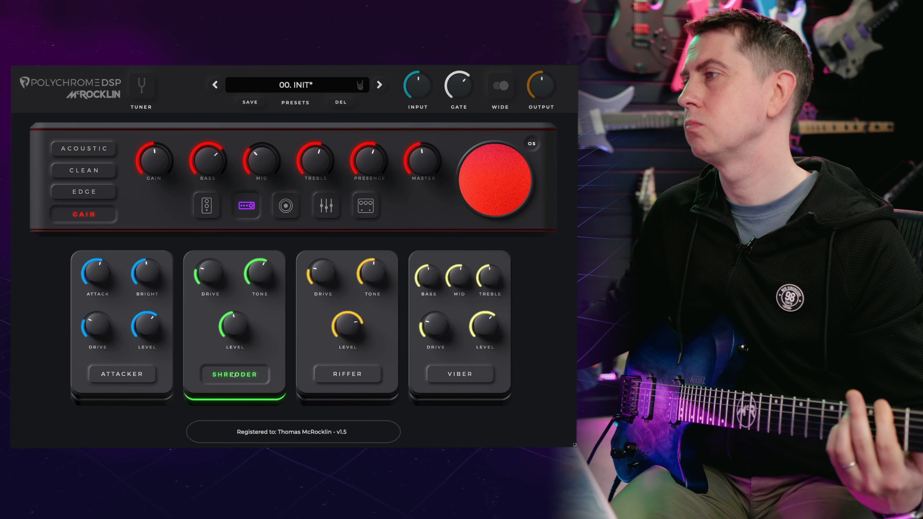
{"action": "left_click", "coordinate": [346, 374]}
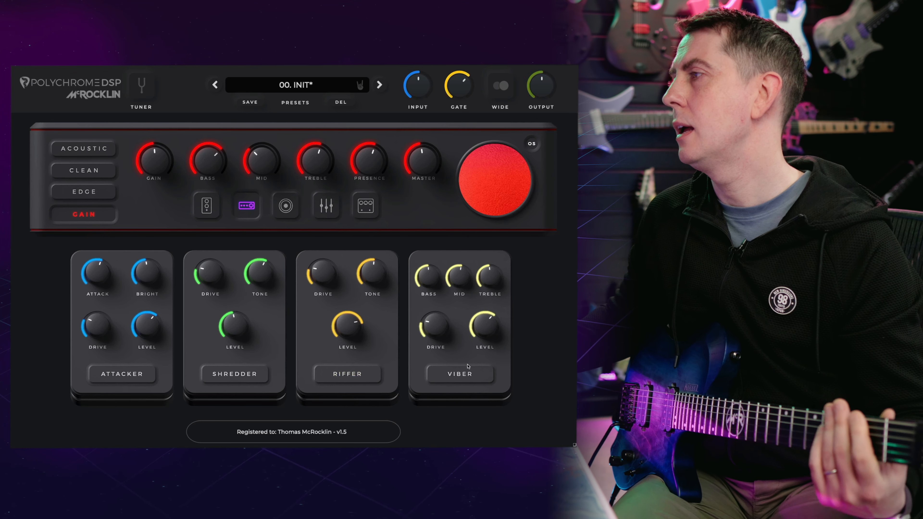
{"action": "left_click", "coordinate": [459, 374]}
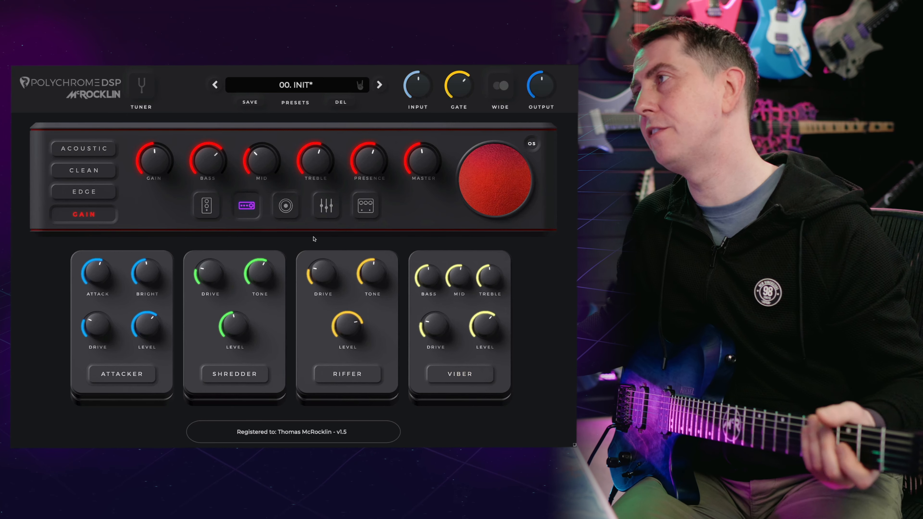
{"action": "left_click", "coordinate": [285, 205]}
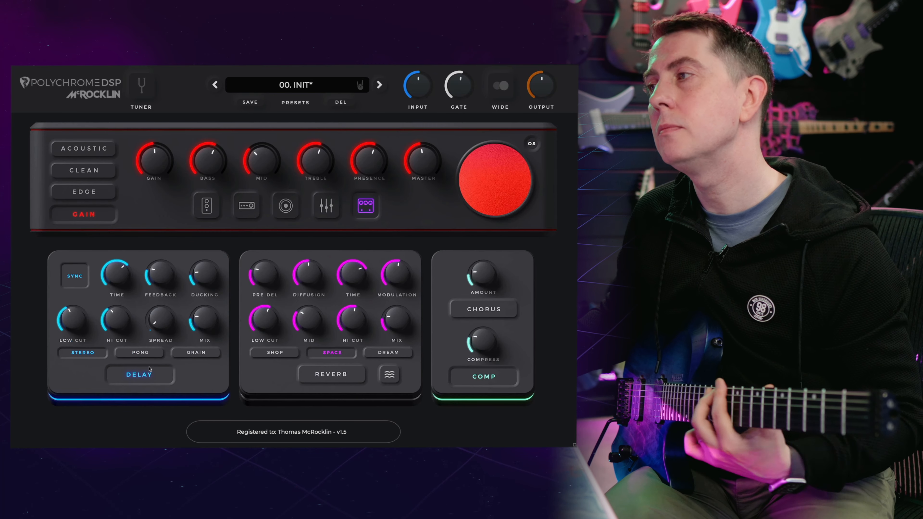
Enable the delay effect and start MIDI Learn on the reverb's Swampy parameter.
{"action": "left_click", "coordinate": [330, 375]}
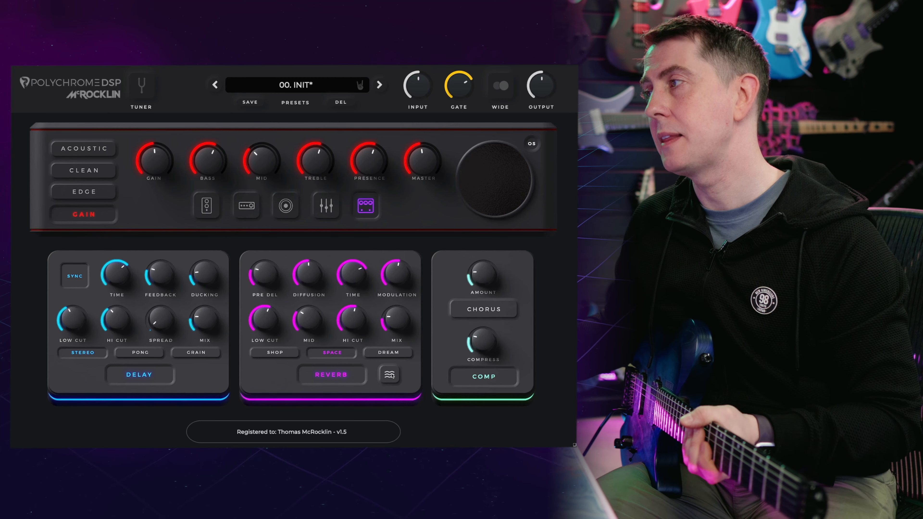
{"action": "right_click", "coordinate": [388, 375]}
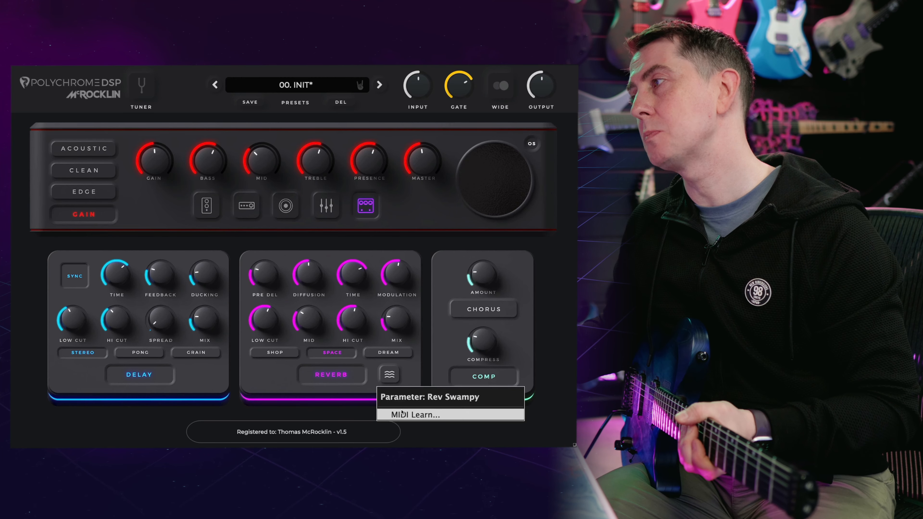
{"action": "left_click", "coordinate": [412, 378]}
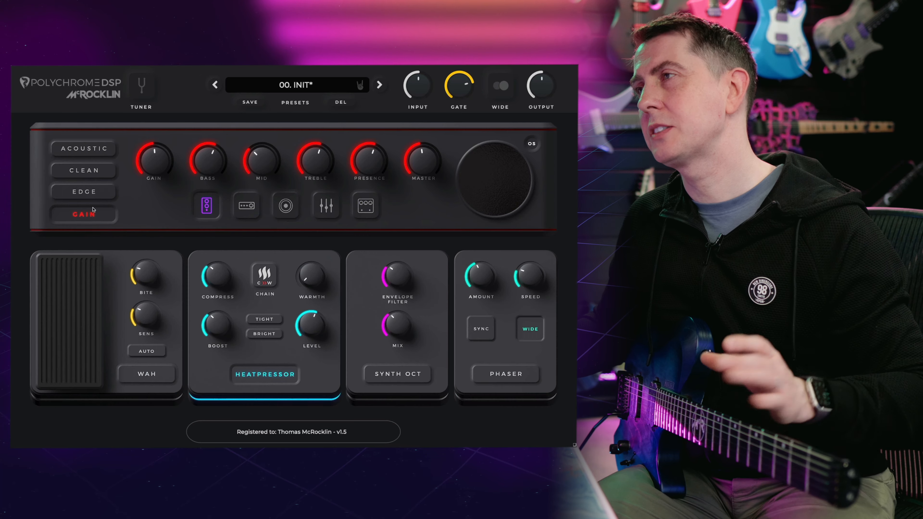
Move the amp from Gain through Edge to the Clean channel and show its speaker cabinets.
{"action": "left_click", "coordinate": [84, 191]}
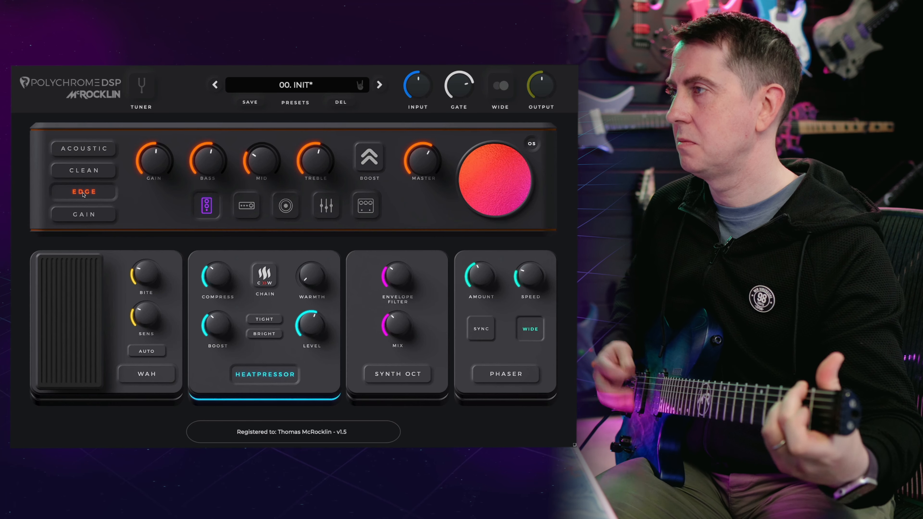
{"action": "left_click", "coordinate": [83, 170]}
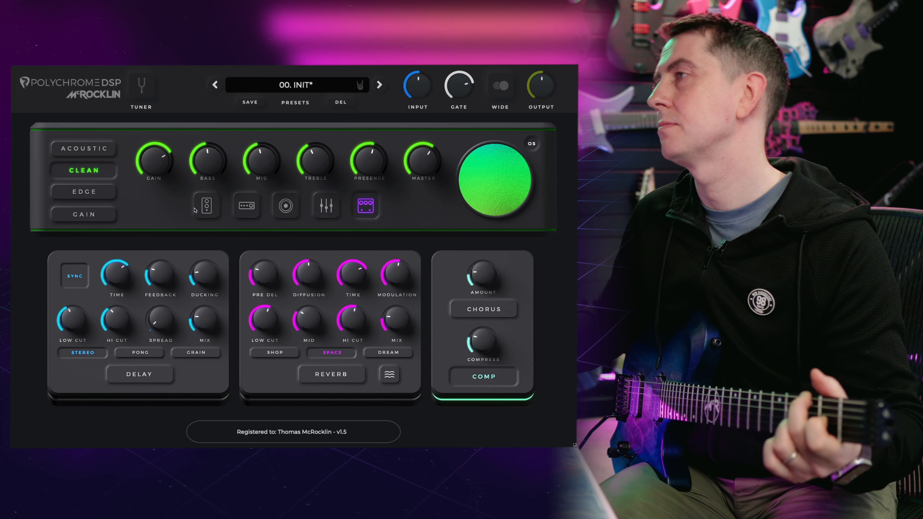
{"action": "left_click", "coordinate": [285, 206]}
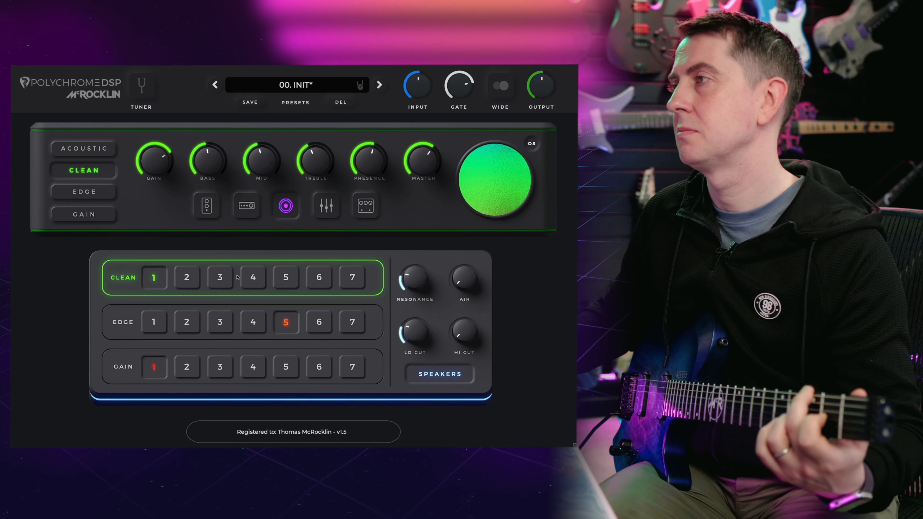
Pick speaker cab 3 for the Clean channel, then switch the amp to Acoustic.
{"action": "left_click", "coordinate": [220, 277]}
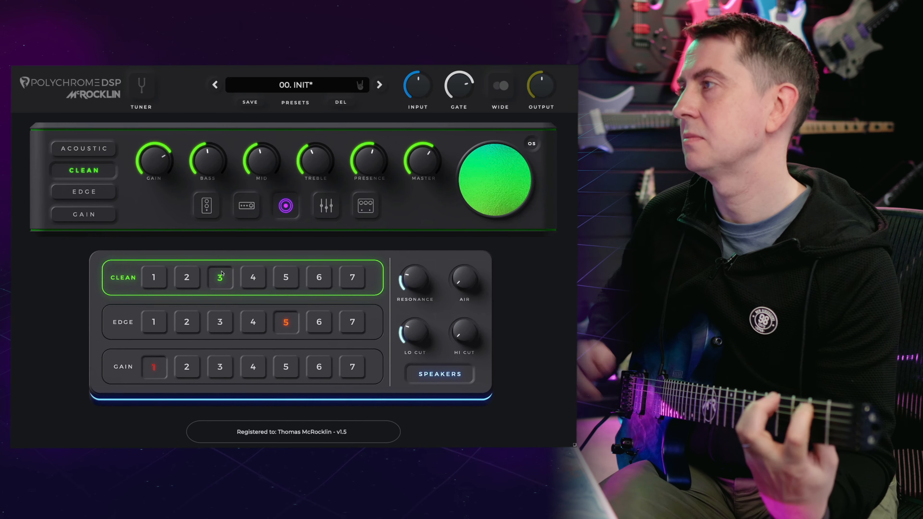
{"action": "left_click", "coordinate": [83, 148]}
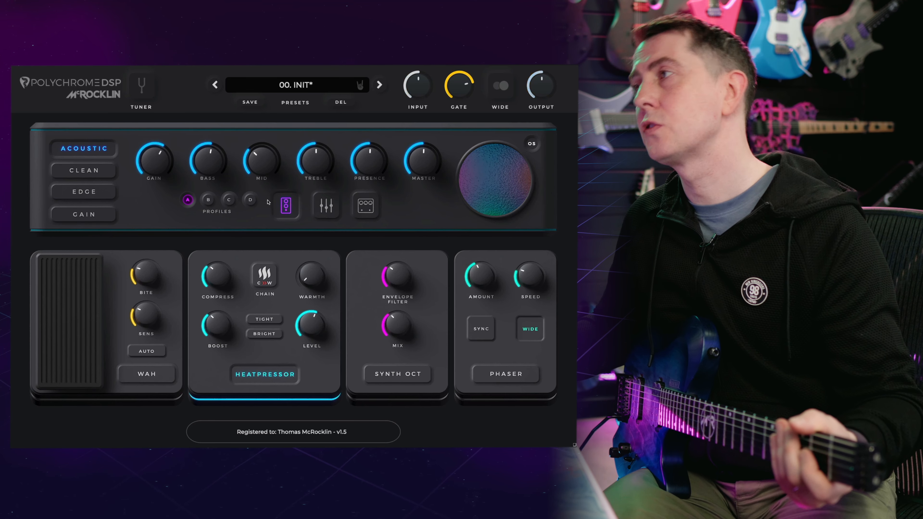
Choose acoustic amp profile B and toggle the chorus effect.
{"action": "left_click", "coordinate": [208, 200]}
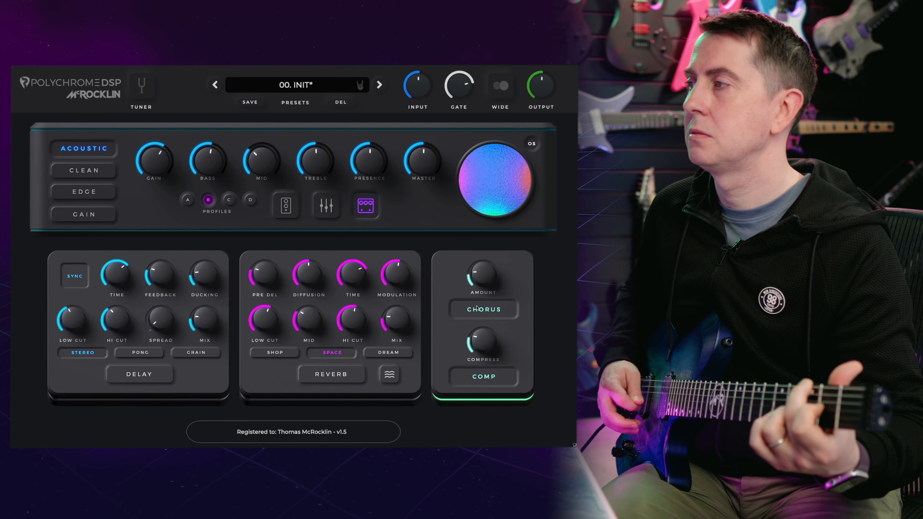
{"action": "left_click", "coordinate": [387, 352]}
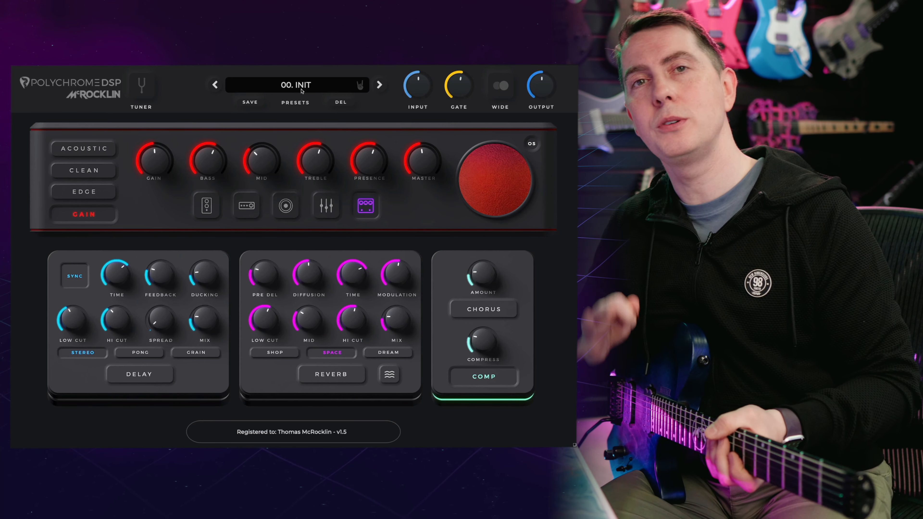
Load the Pink Ninja Lead preset from the preset browser.
{"action": "left_click", "coordinate": [206, 205]}
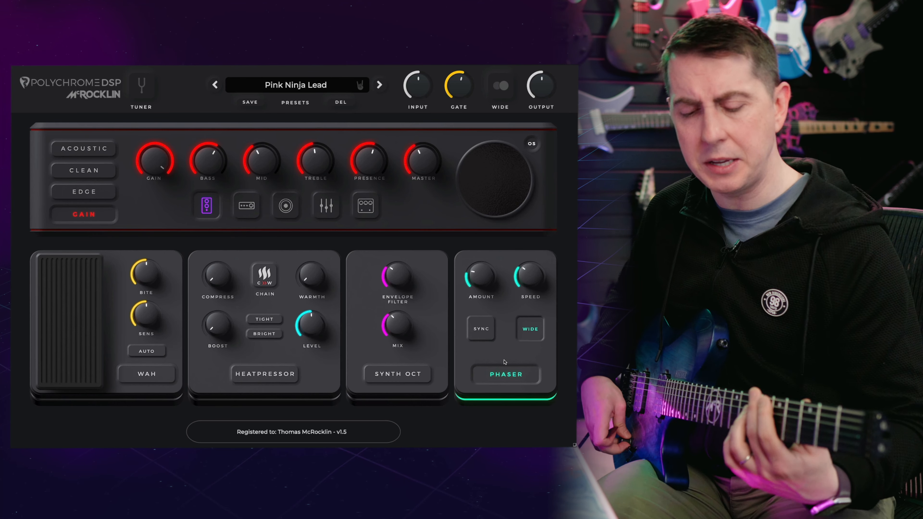
Toggle the Phaser effect off and back on while trying its amount.
{"action": "left_click", "coordinate": [496, 179]}
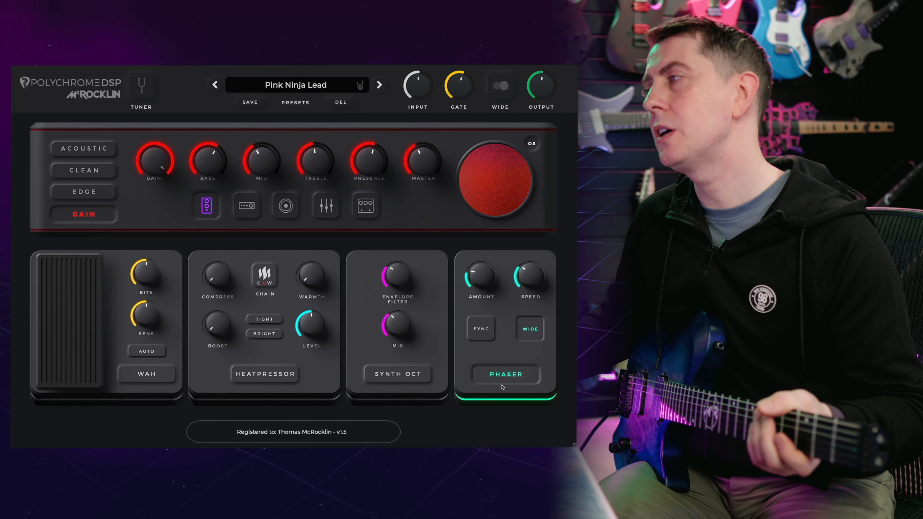
{"action": "left_click", "coordinate": [505, 374]}
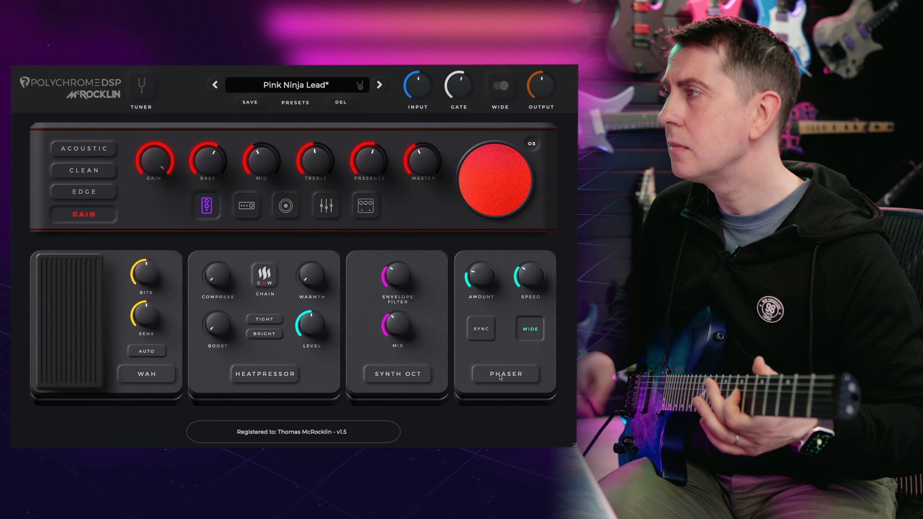
{"action": "left_click", "coordinate": [505, 374]}
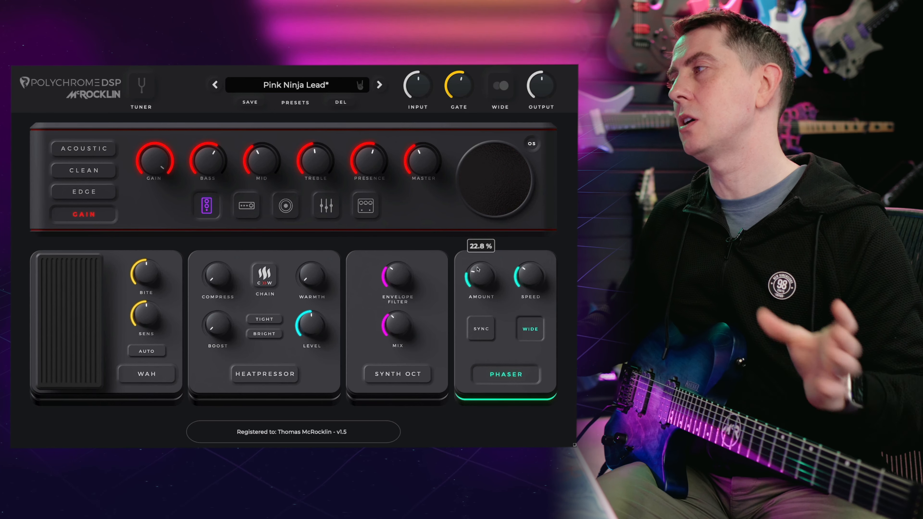
{"action": "left_click", "coordinate": [505, 374]}
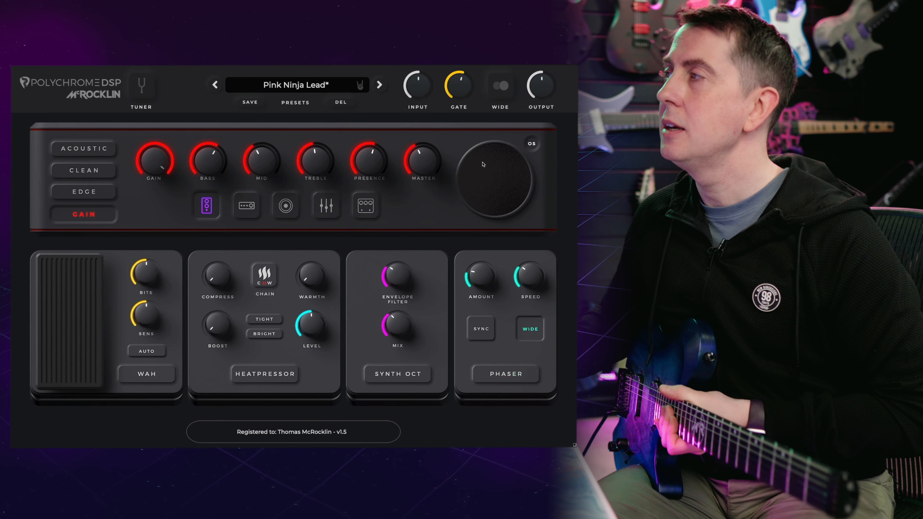
Switch global stereo widening off, engage the phaser and raise its amount to about 53%.
{"action": "left_click", "coordinate": [500, 84]}
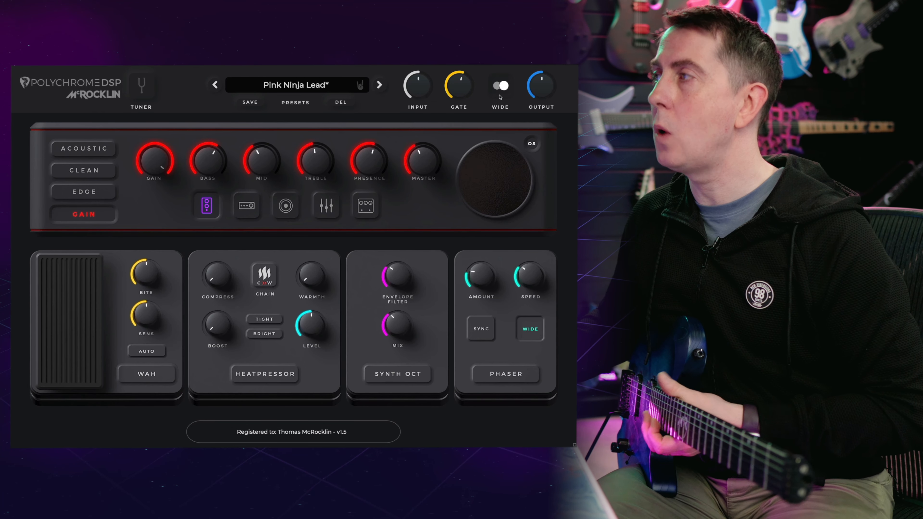
{"action": "left_click", "coordinate": [495, 179]}
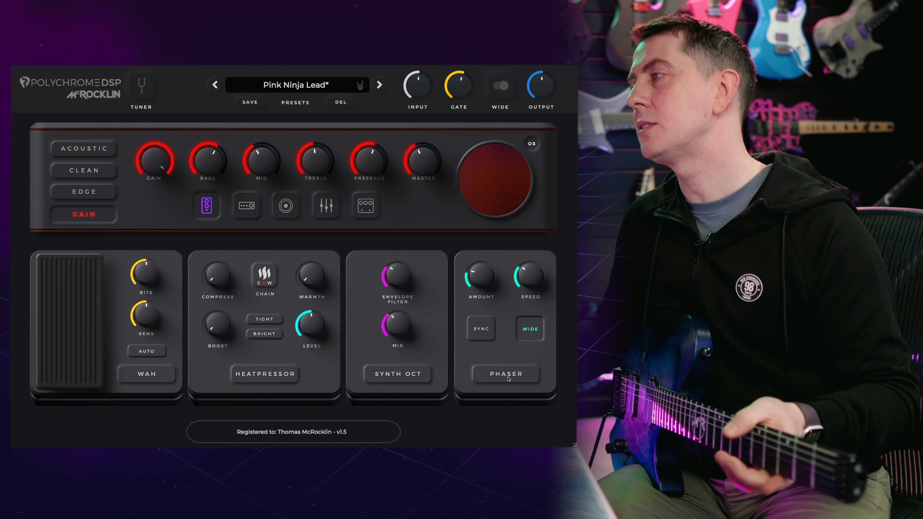
{"action": "left_click", "coordinate": [505, 375]}
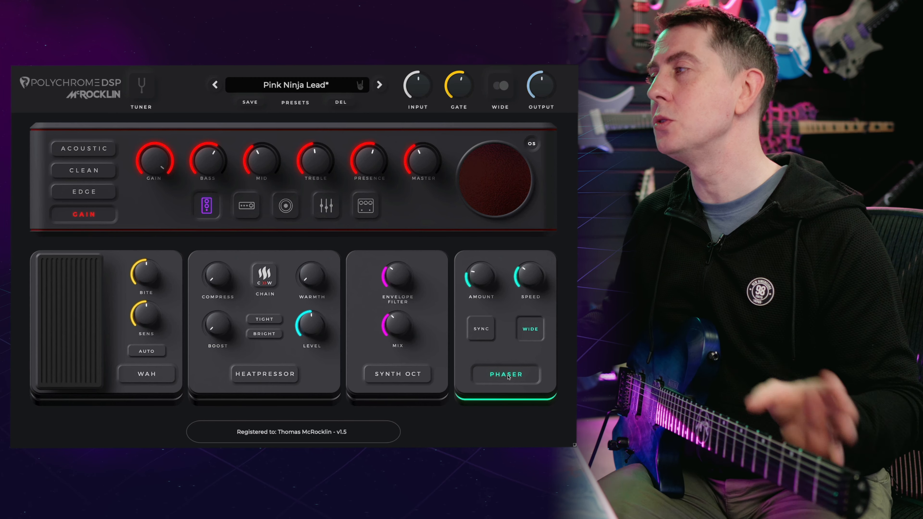
{"action": "left_click_drag", "start_coordinate": [480, 274], "coordinate": [480, 265]}
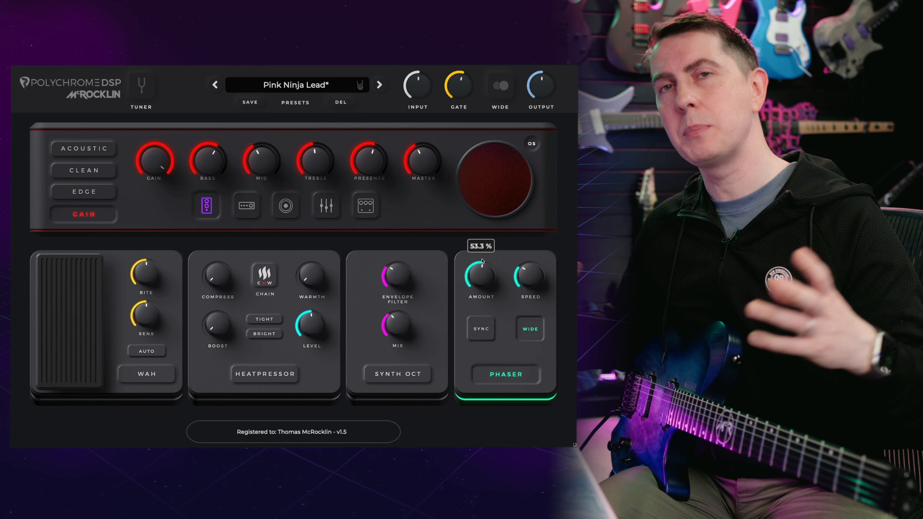
{"action": "left_click", "coordinate": [365, 205]}
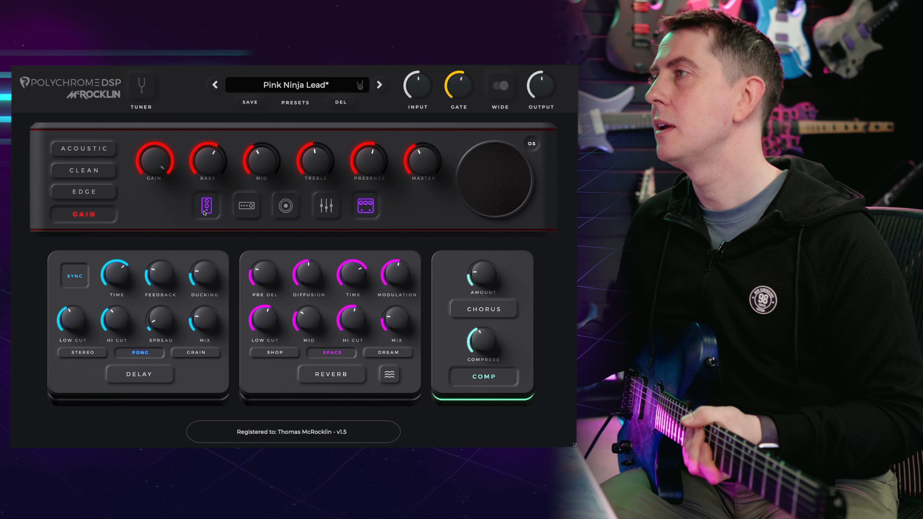
{"action": "left_click", "coordinate": [246, 206]}
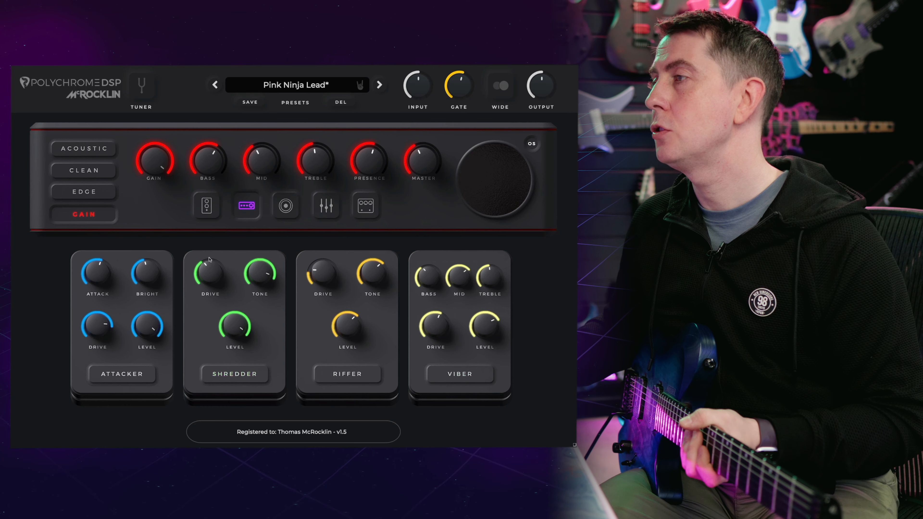
{"action": "left_click", "coordinate": [206, 205]}
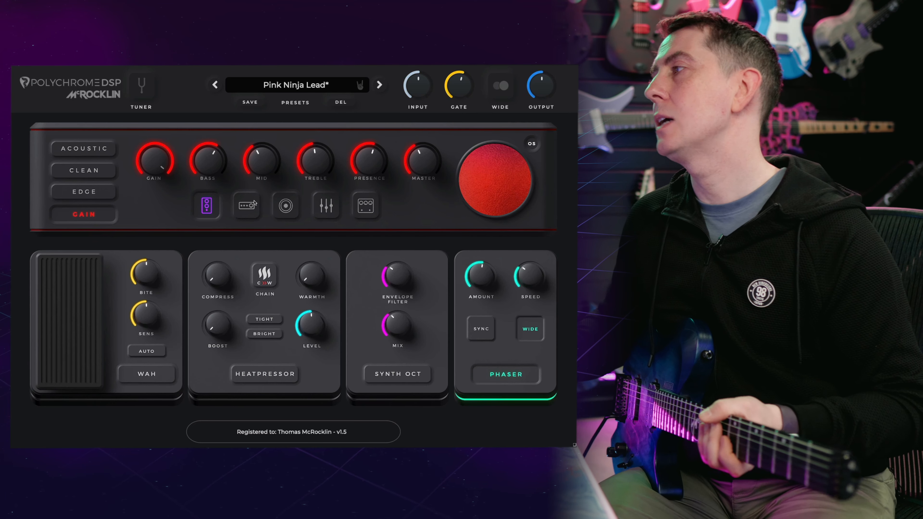
Turn off the phaser's wide mode, slow its speed to 19% and lower the amount to about 49%.
{"action": "left_click", "coordinate": [530, 328]}
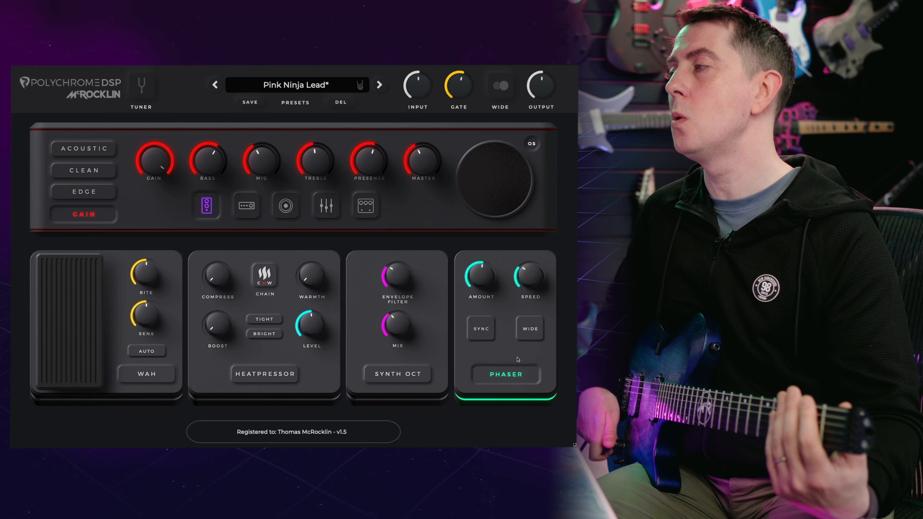
{"action": "left_click", "coordinate": [495, 179]}
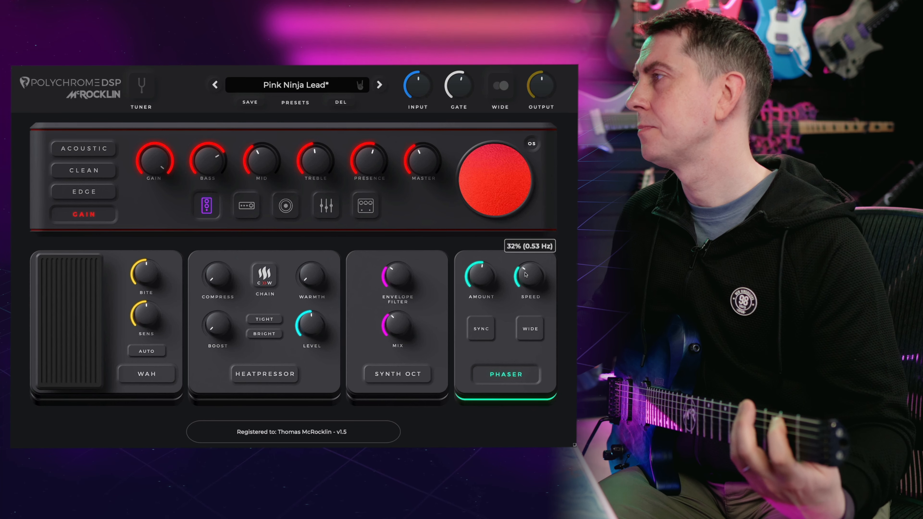
{"action": "left_click_drag", "start_coordinate": [529, 277], "coordinate": [529, 294]}
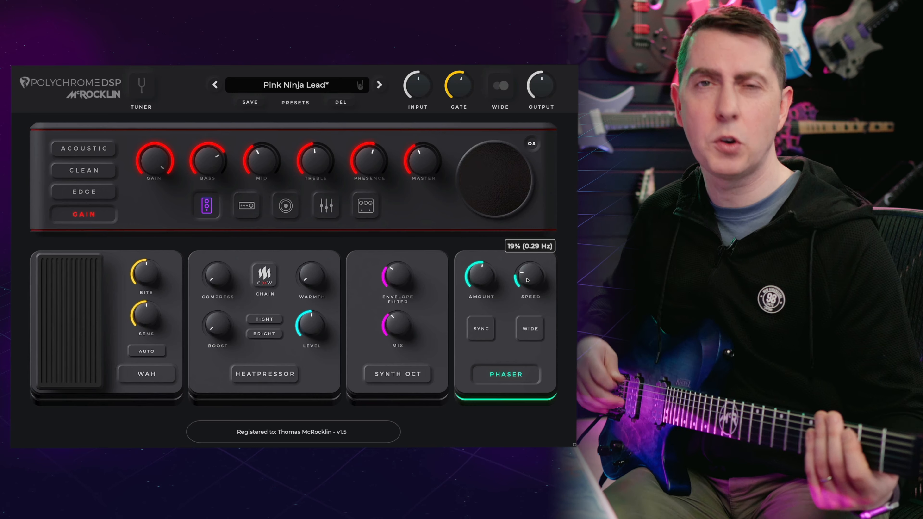
{"action": "left_click_drag", "start_coordinate": [481, 277], "coordinate": [482, 265]}
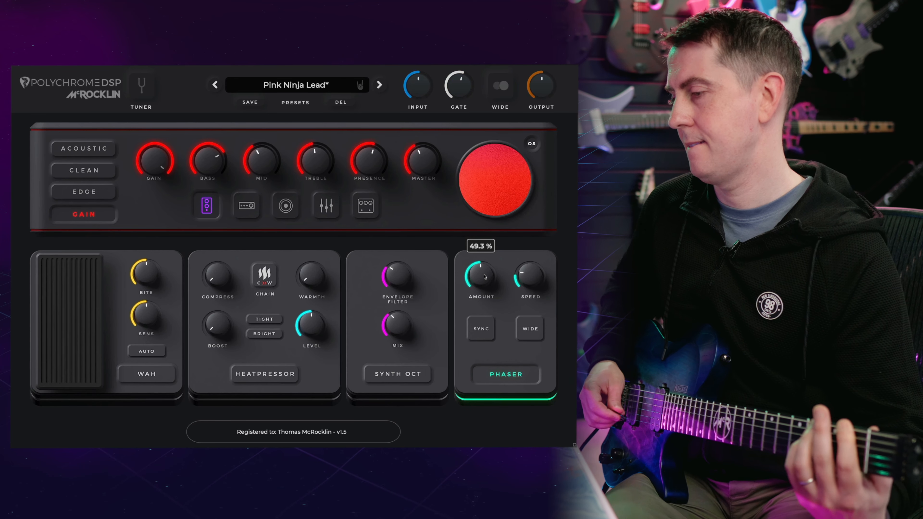
Load the 00. INIT preset, then review and close the MIDI mapping list.
{"action": "left_click", "coordinate": [245, 205]}
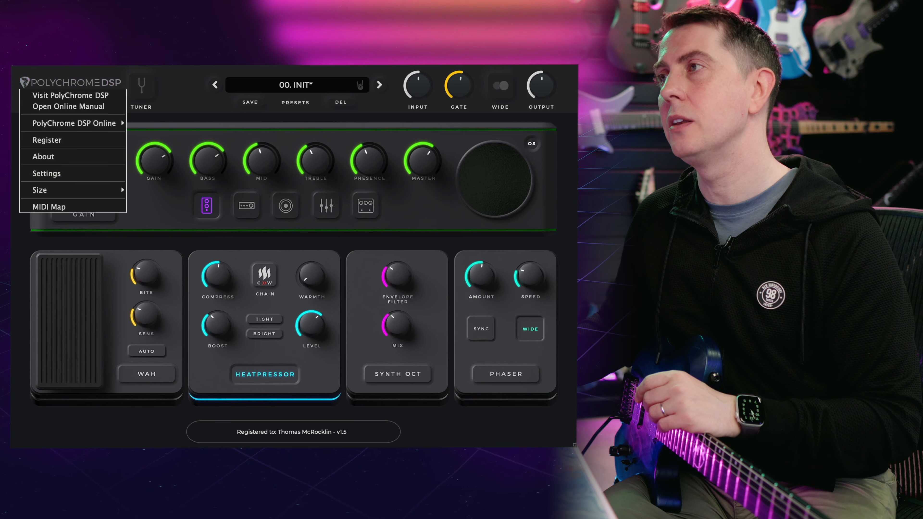
{"action": "left_click", "coordinate": [49, 207]}
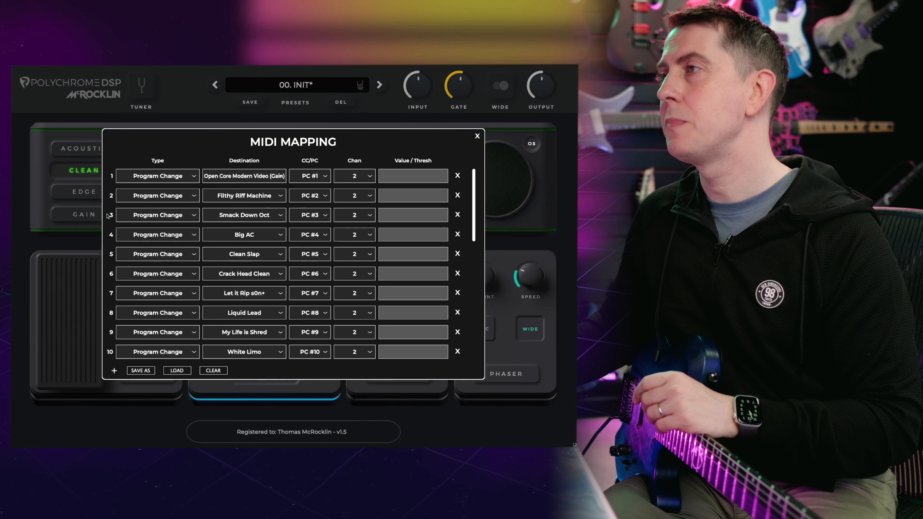
{"action": "scroll", "scroll_direction": "down", "scroll_amount": 3}
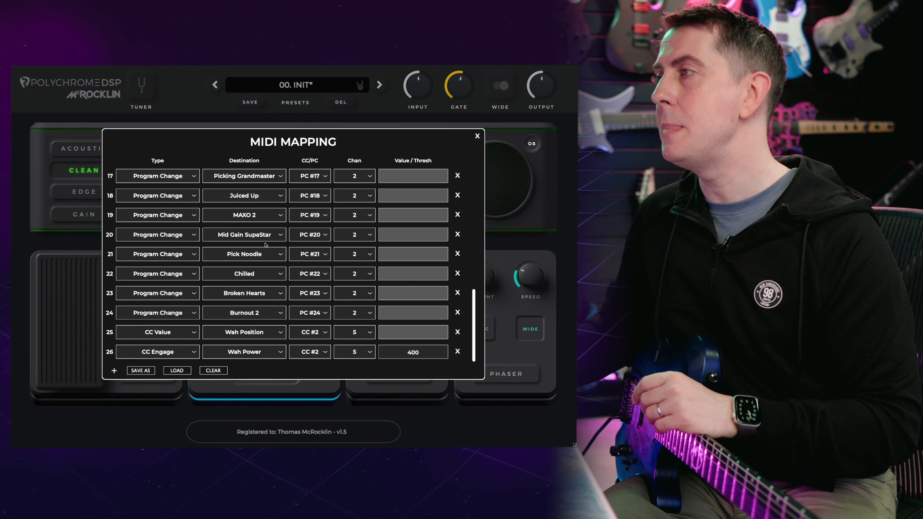
{"action": "left_click", "coordinate": [477, 136]}
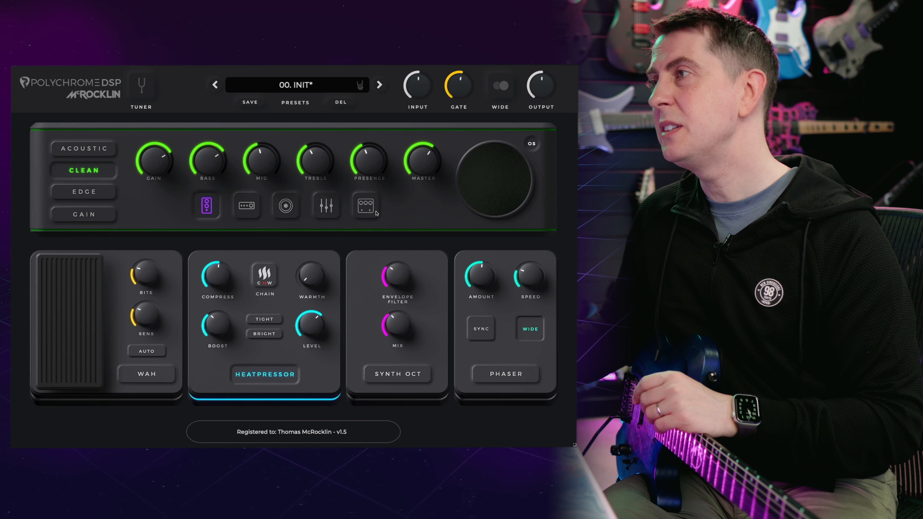
Link the clean amp's BASS knob to a MIDI controller via MIDI Learn, then reopen its options.
{"action": "right_click", "coordinate": [207, 161]}
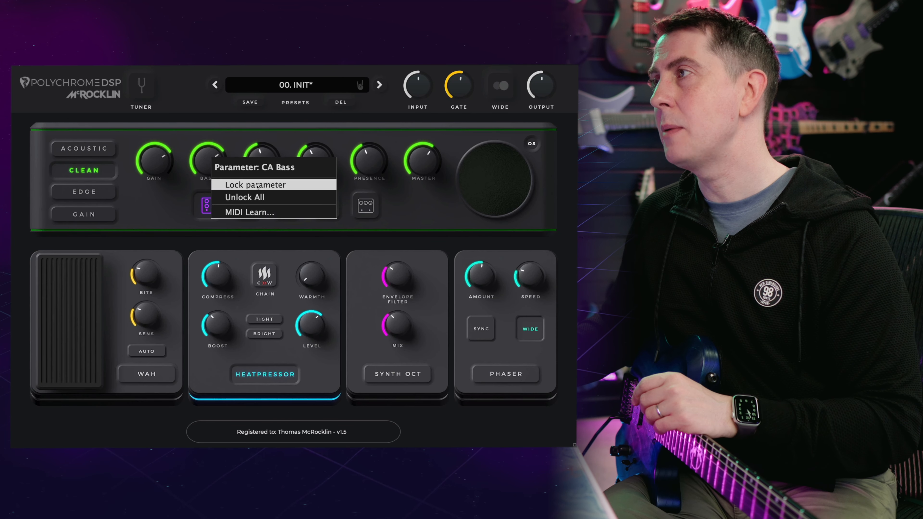
{"action": "mouse_move", "coordinate": [249, 212]}
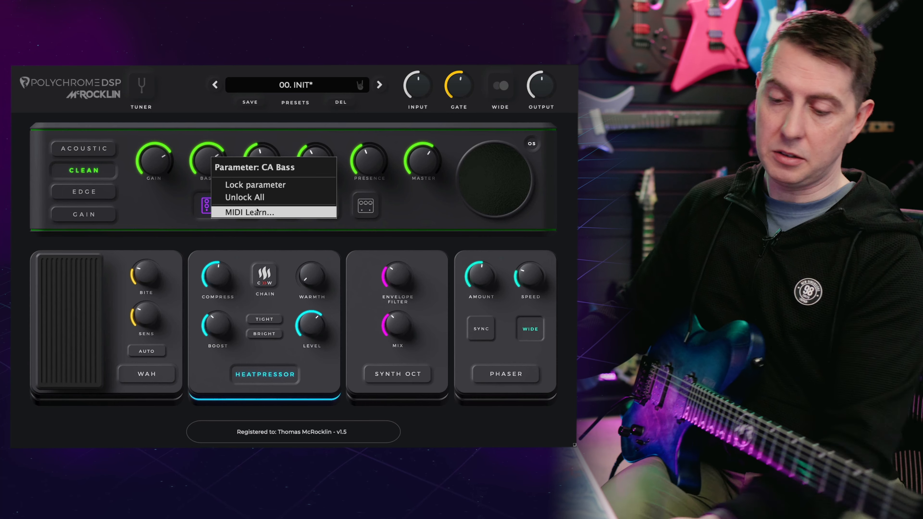
{"action": "left_click", "coordinate": [247, 212]}
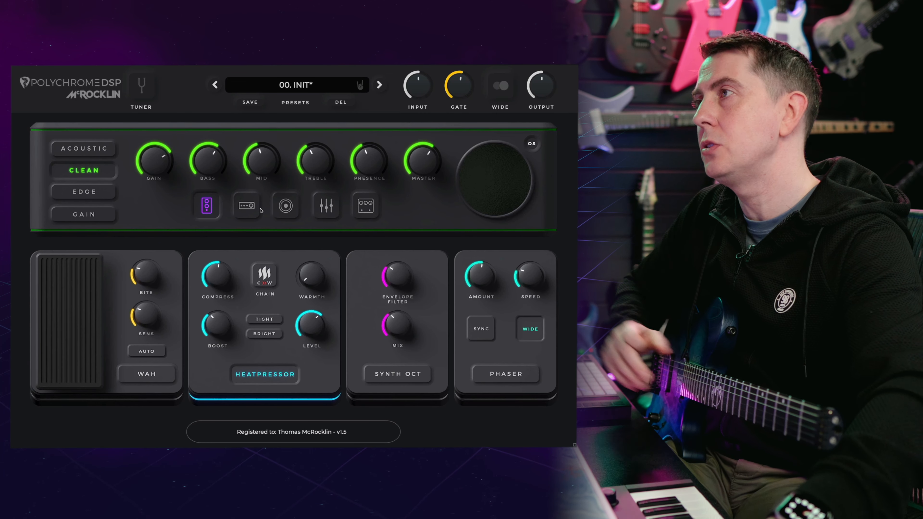
{"action": "right_click", "coordinate": [207, 159]}
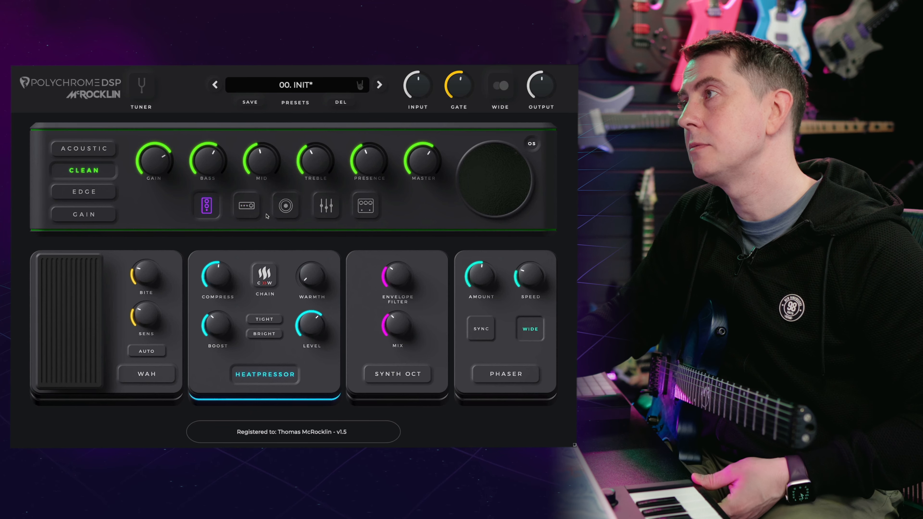
{"action": "mouse_move", "coordinate": [296, 138]}
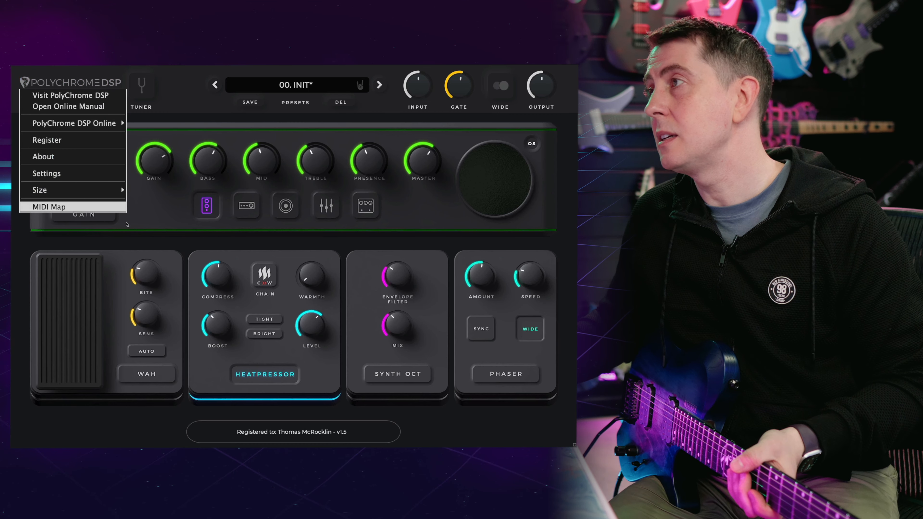
Review the MIDI Mapping program-change rows, then close the mapping window.
{"action": "left_click", "coordinate": [50, 206]}
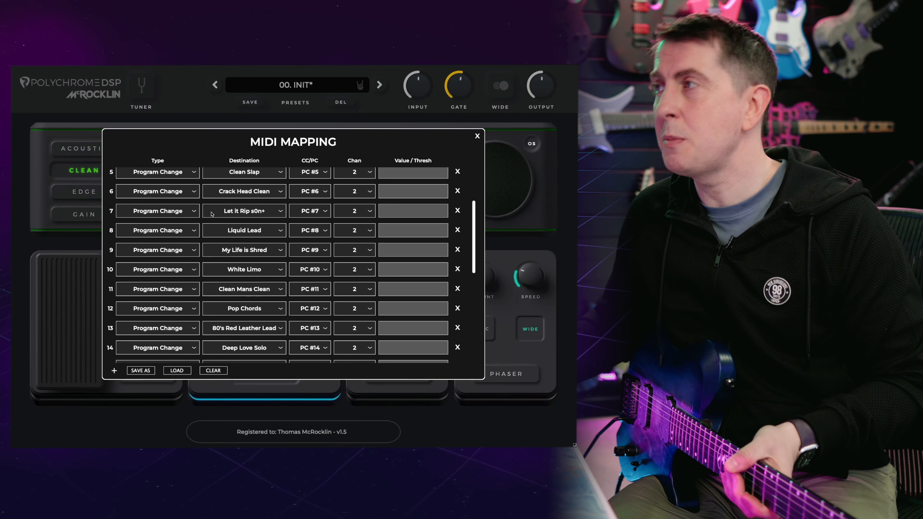
{"action": "scroll", "scroll_direction": "down", "scroll_amount": 3}
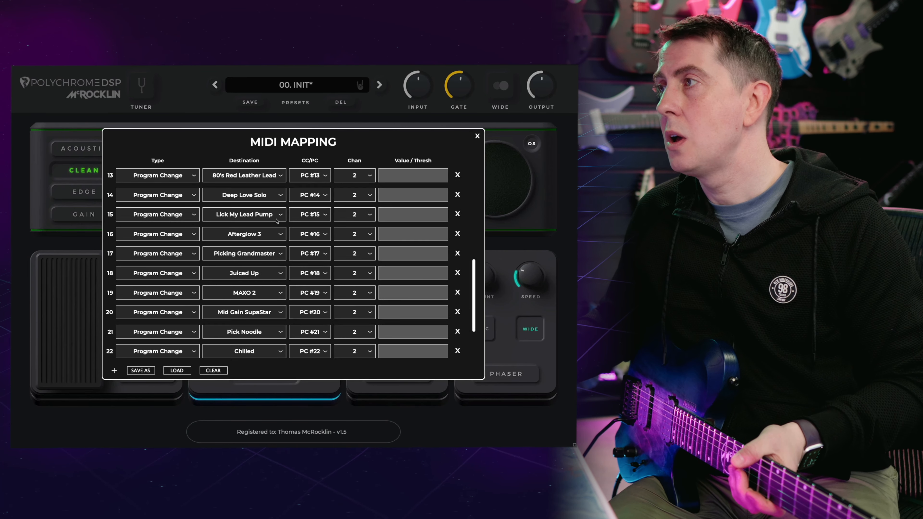
{"action": "left_click", "coordinate": [477, 136]}
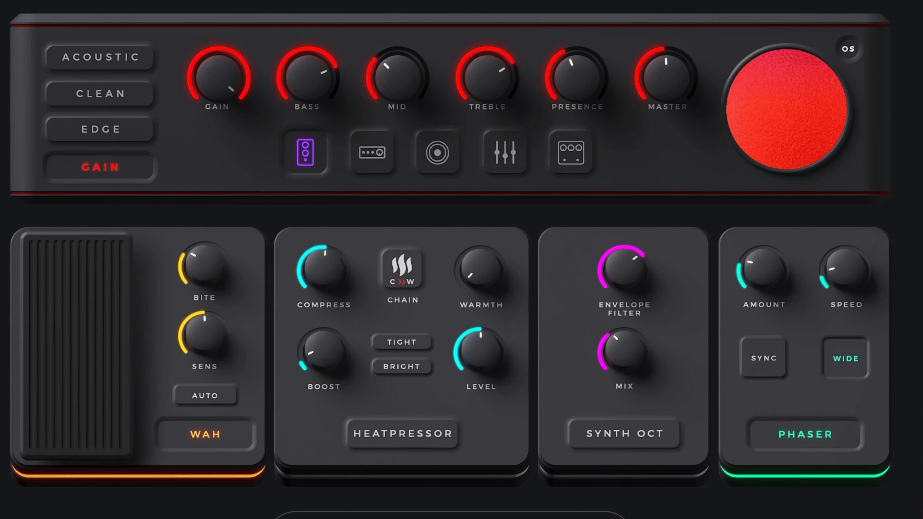
Show Let it Rip s0n+'s stacked drive pedals and bring up its MIDI mapping list.
{"action": "left_click", "coordinate": [204, 433]}
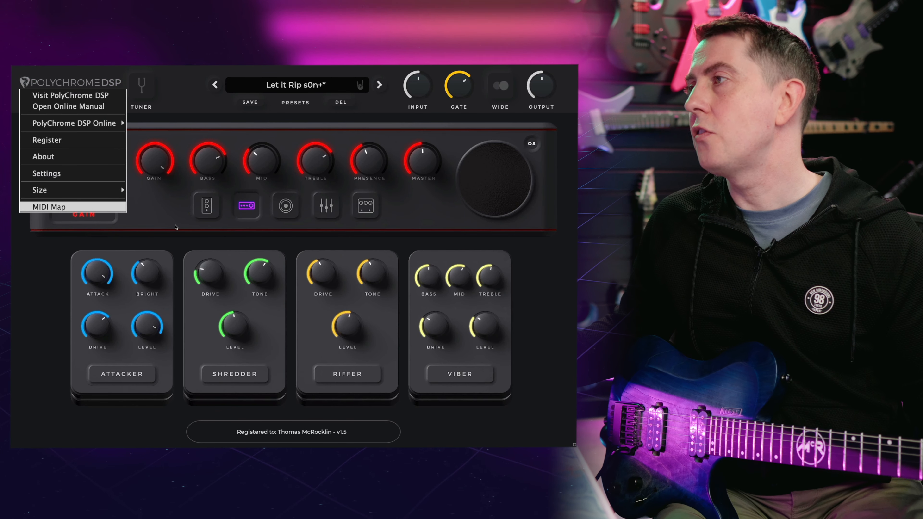
{"action": "left_click", "coordinate": [49, 207]}
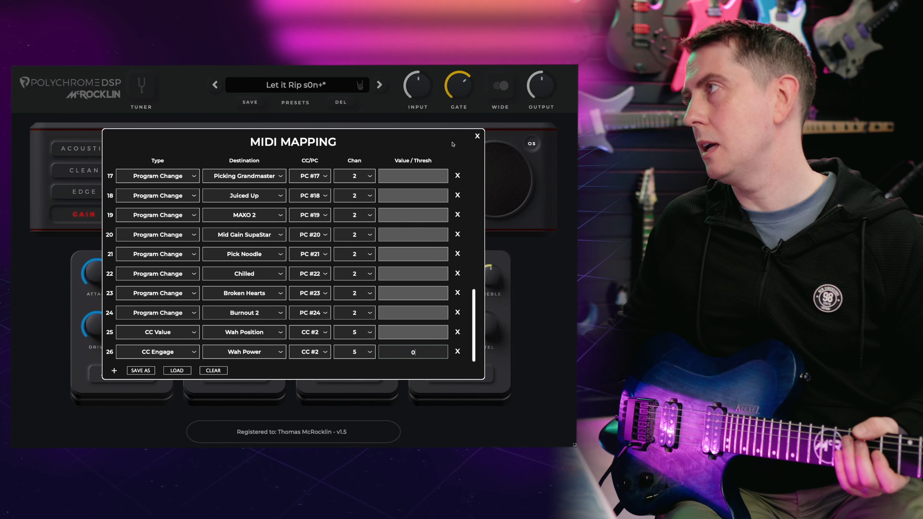
Set the Wah Power row's Value/Thresh to 280 and confirm it.
{"action": "left_click", "coordinate": [477, 136]}
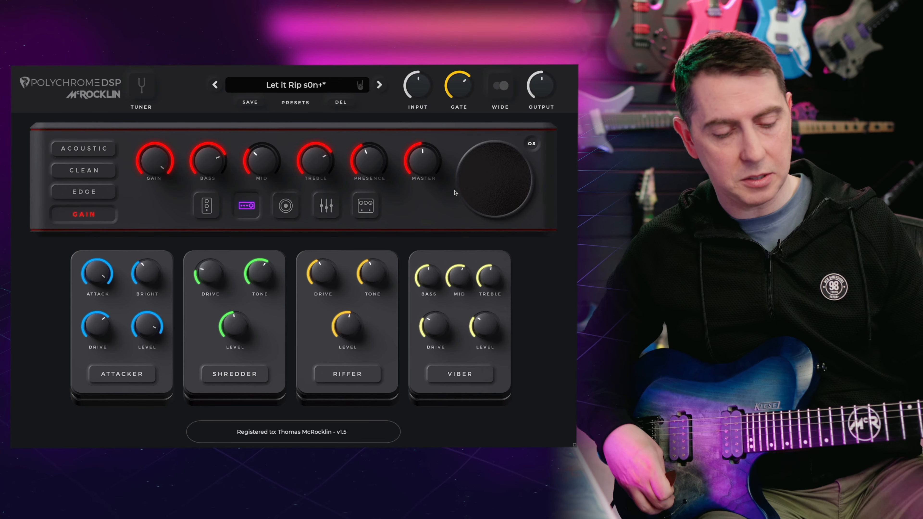
{"action": "left_click", "coordinate": [206, 205]}
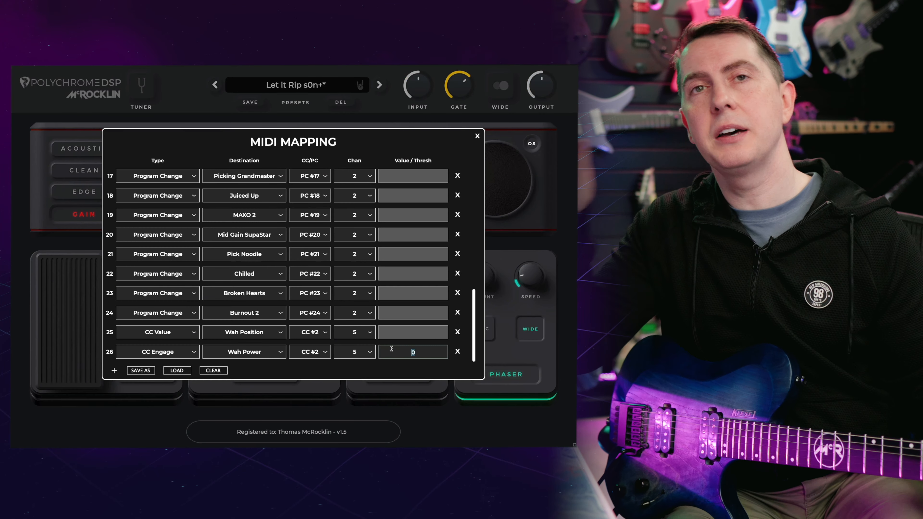
{"action": "type", "text": "280"}
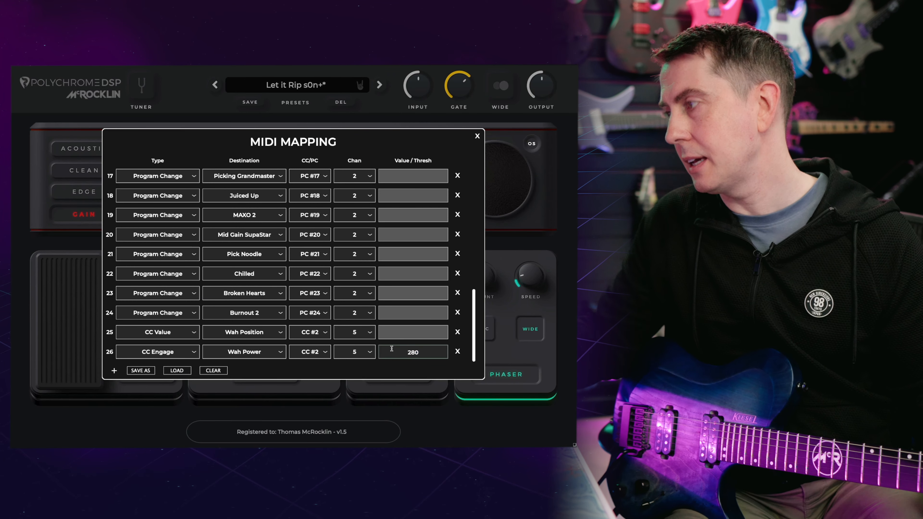
{"action": "left_click", "coordinate": [477, 136]}
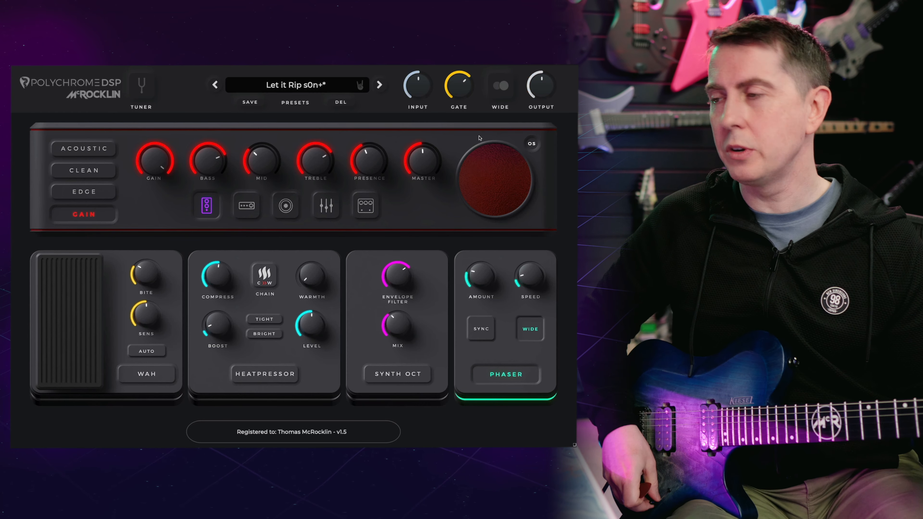
{"action": "left_click", "coordinate": [146, 374]}
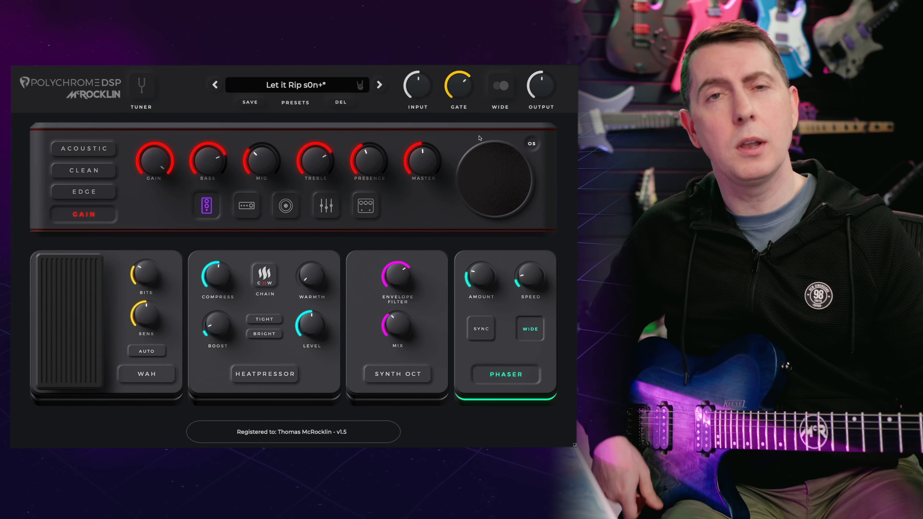
{"action": "left_click", "coordinate": [491, 179]}
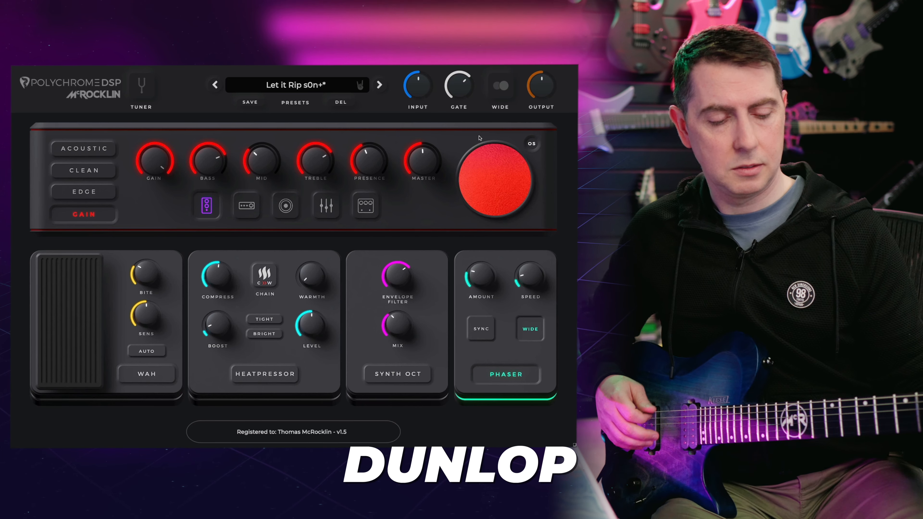
{"action": "left_click", "coordinate": [146, 374]}
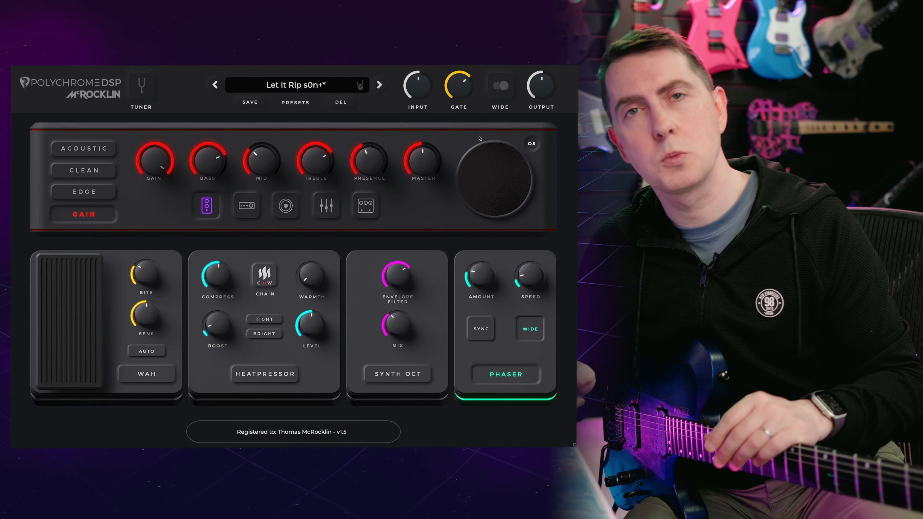
Step forward through Juiced Up to the Spot the Wah preset.
{"action": "left_click", "coordinate": [380, 84]}
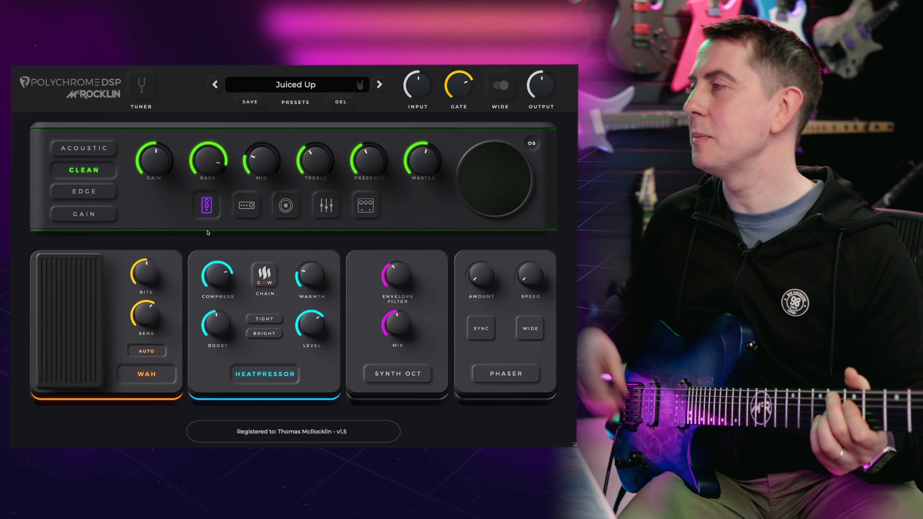
{"action": "left_click", "coordinate": [380, 84]}
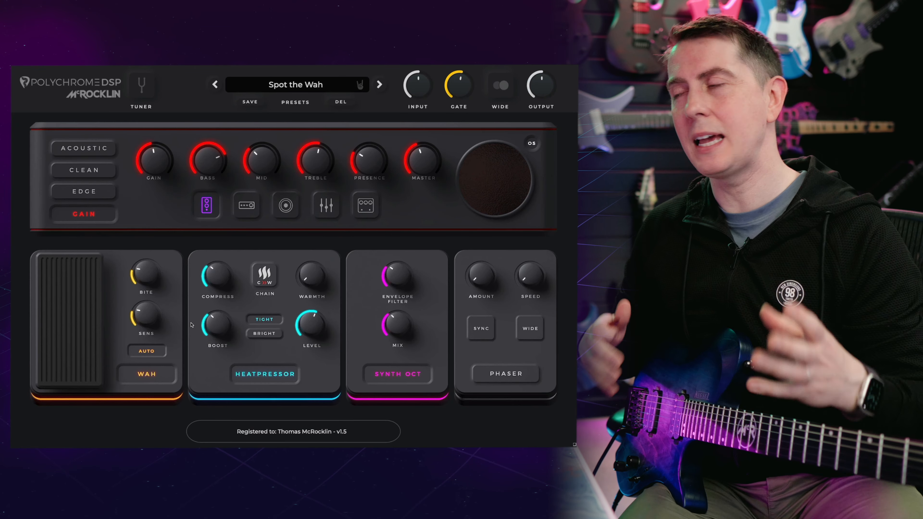
{"action": "mouse_move", "coordinate": [256, 300]}
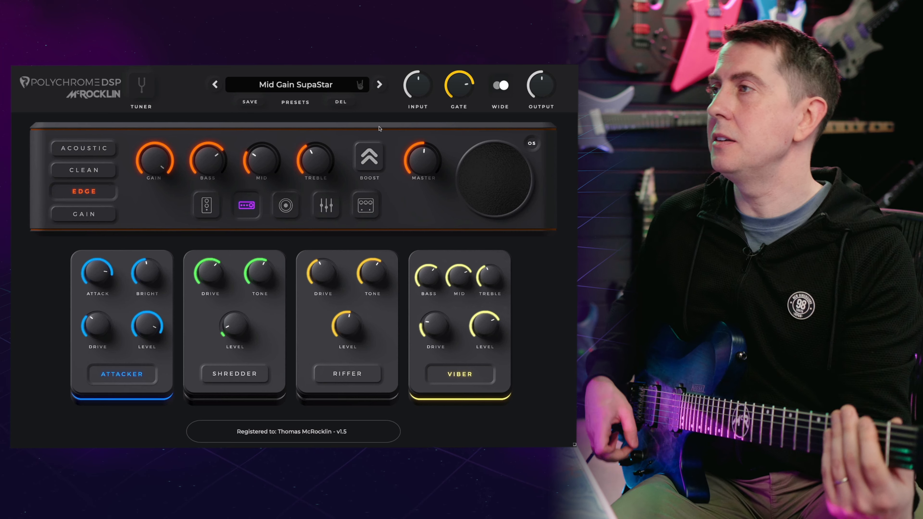
Engage the Shredder drive alongside Attacker and Viber and raise the noise gate to about 96.7 %.
{"action": "left_click", "coordinate": [234, 374]}
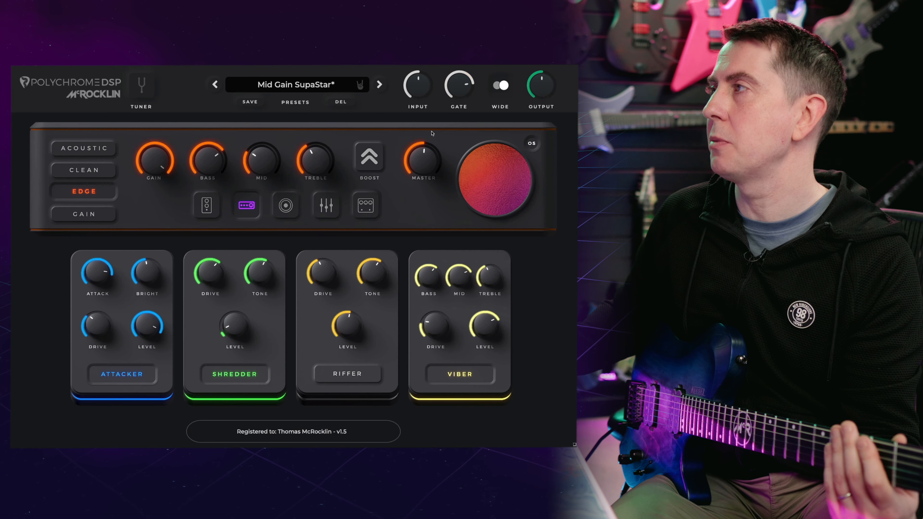
{"action": "left_click_drag", "start_coordinate": [458, 84], "coordinate": [459, 76]}
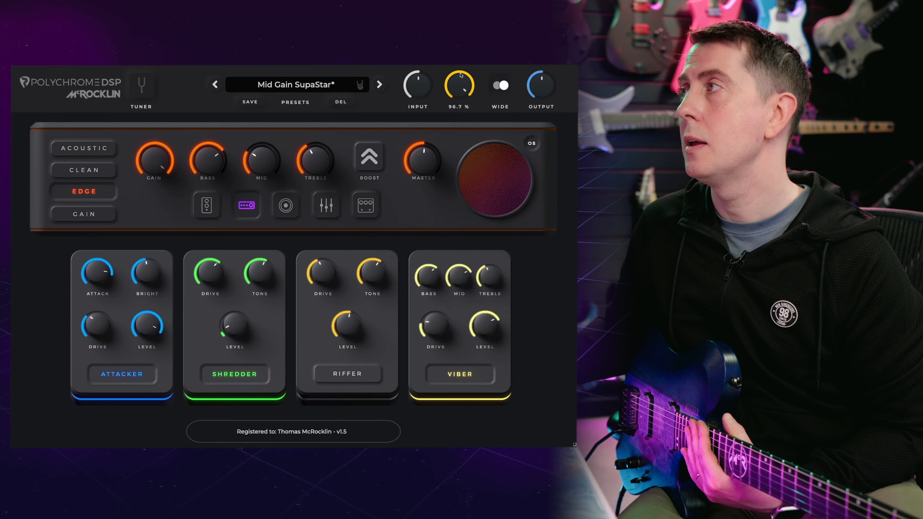
{"action": "left_click_drag", "start_coordinate": [459, 84], "coordinate": [459, 97]}
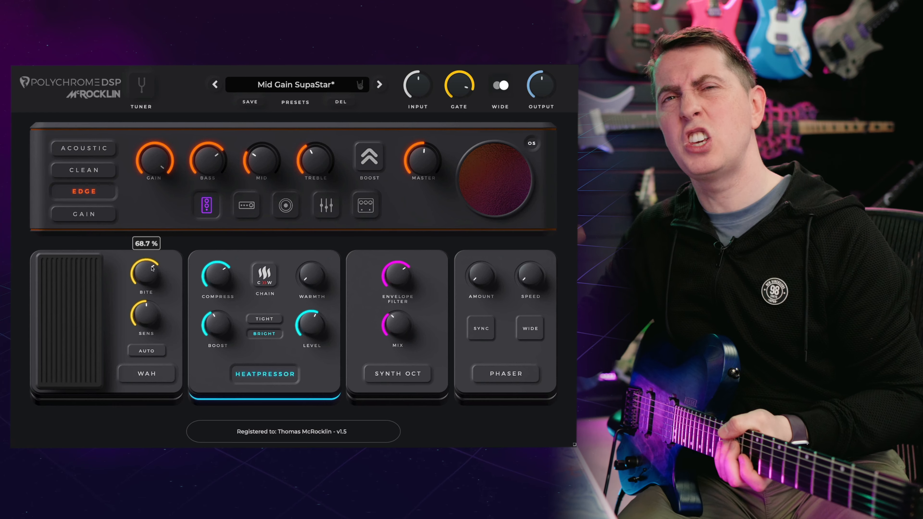
Bring the wah Bite down through 45.4 % and 30.4 % to 25.5 %, then show the preset list.
{"action": "left_click_drag", "start_coordinate": [146, 270], "coordinate": [146, 289]}
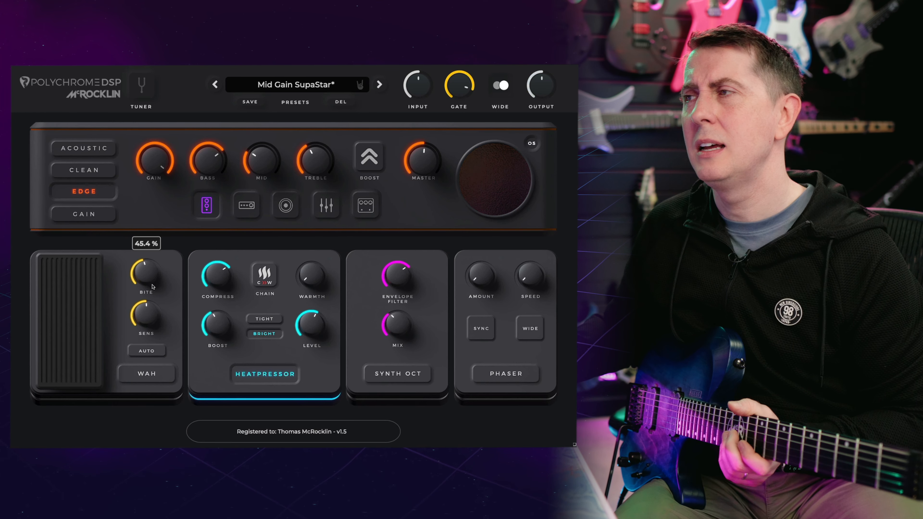
{"action": "left_click_drag", "start_coordinate": [145, 272], "coordinate": [145, 306]}
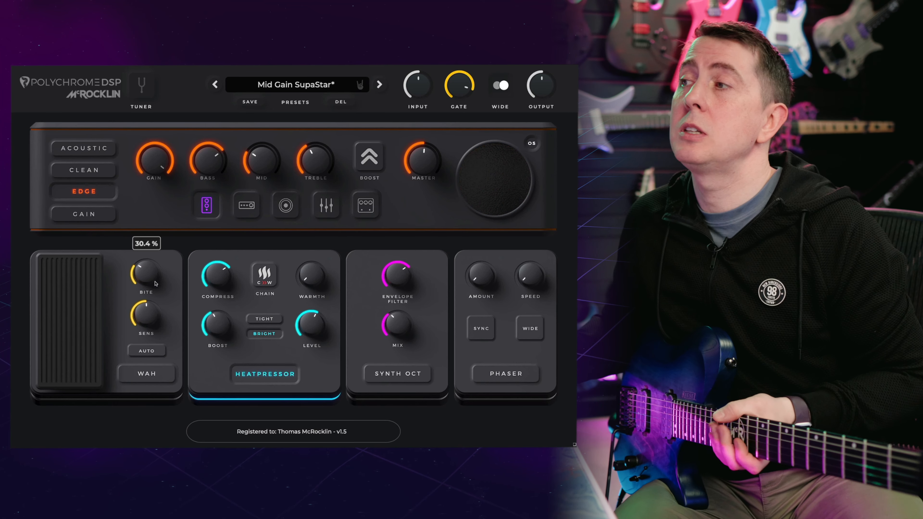
{"action": "left_click_drag", "start_coordinate": [146, 271], "coordinate": [145, 280]}
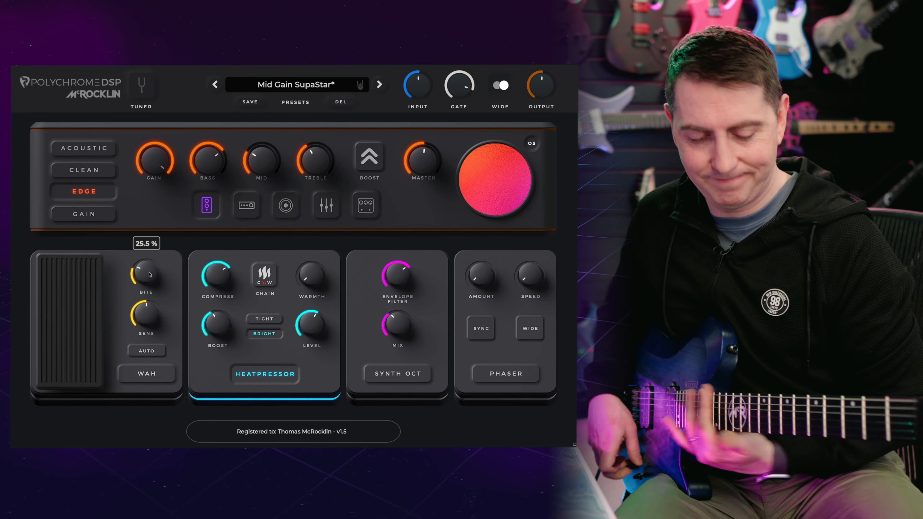
{"action": "left_click", "coordinate": [147, 374]}
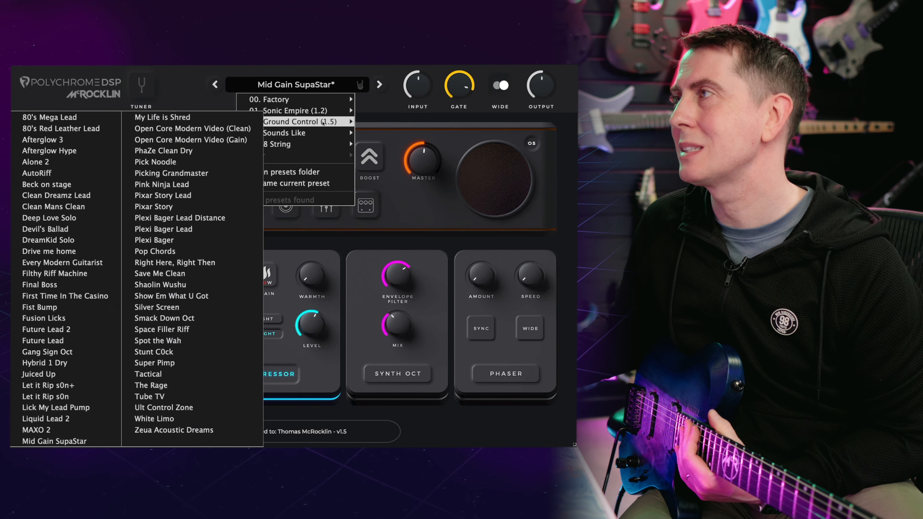
Load Smack Down Oct and leave its wah engaged after toggling it on, off and on.
{"action": "left_click", "coordinate": [164, 317]}
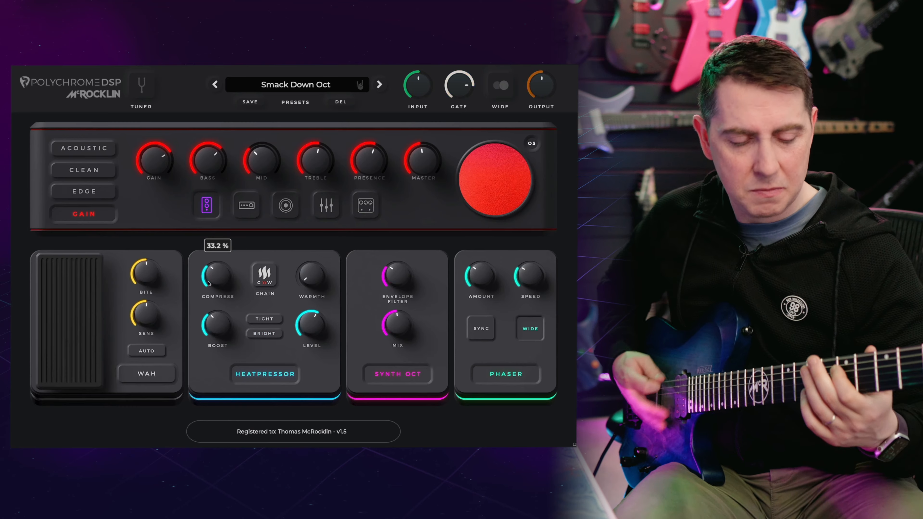
{"action": "left_click", "coordinate": [147, 374]}
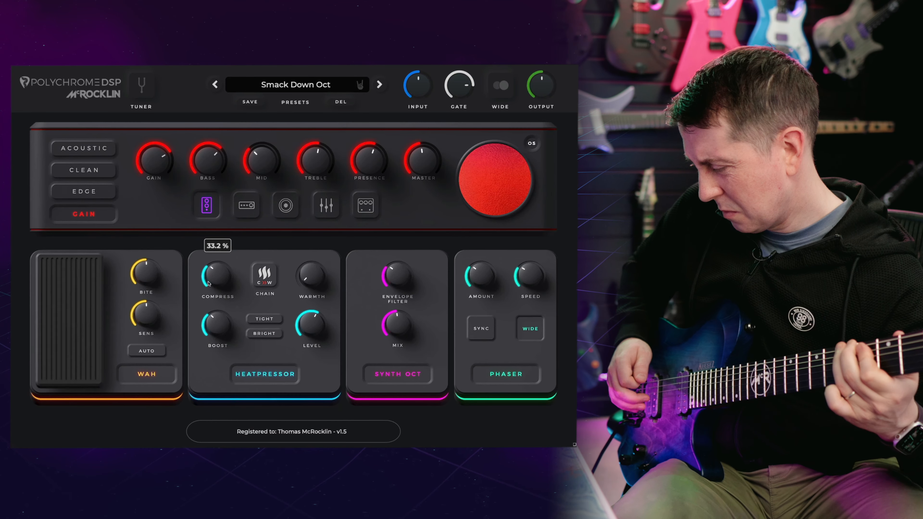
{"action": "left_click", "coordinate": [146, 374]}
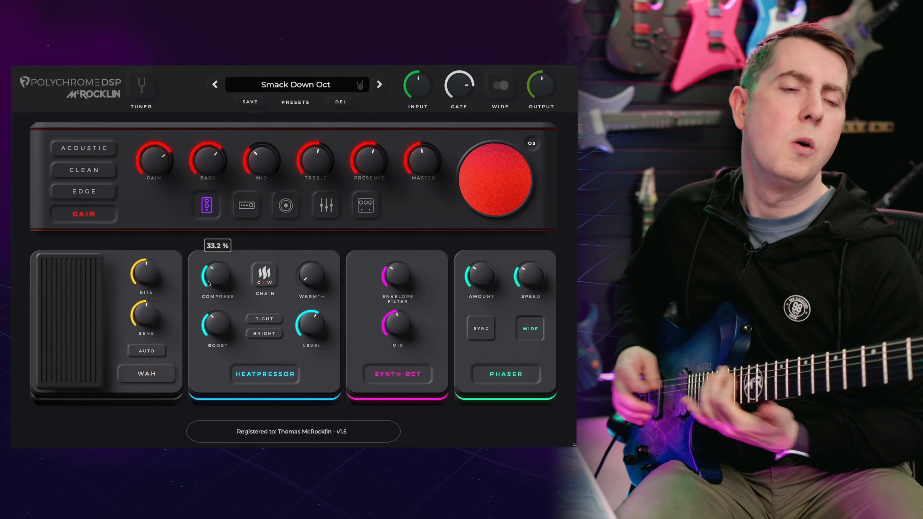
{"action": "left_click", "coordinate": [146, 374]}
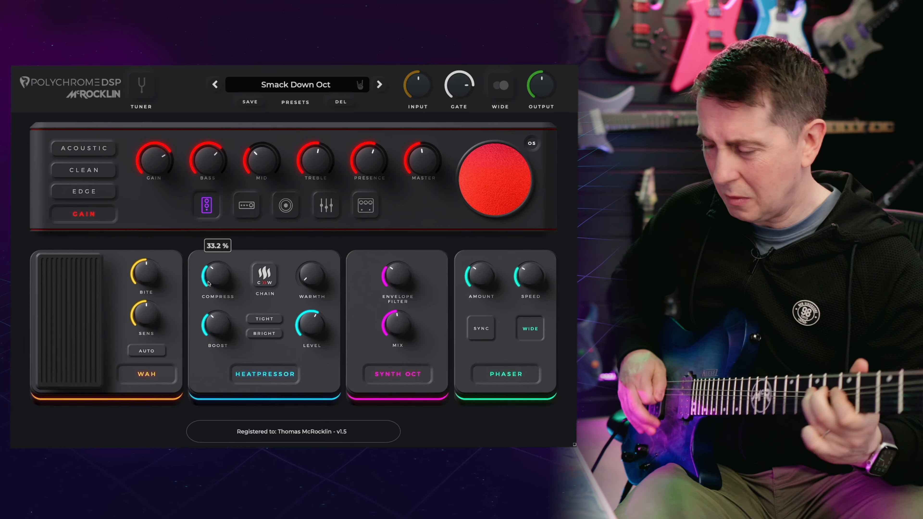